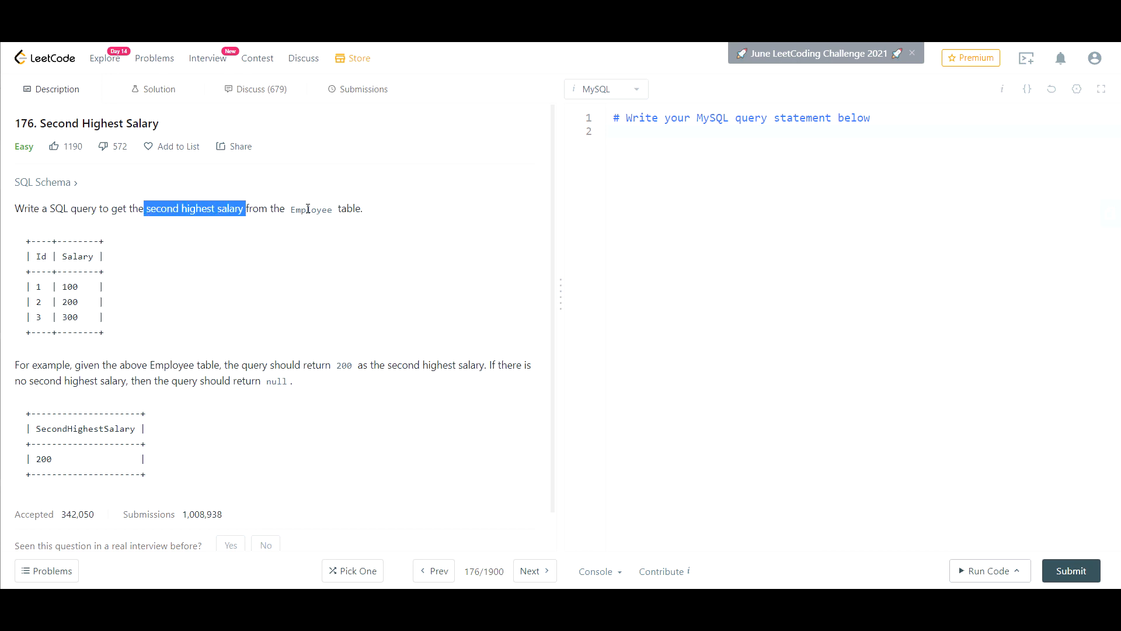
mouse_move(75, 252)
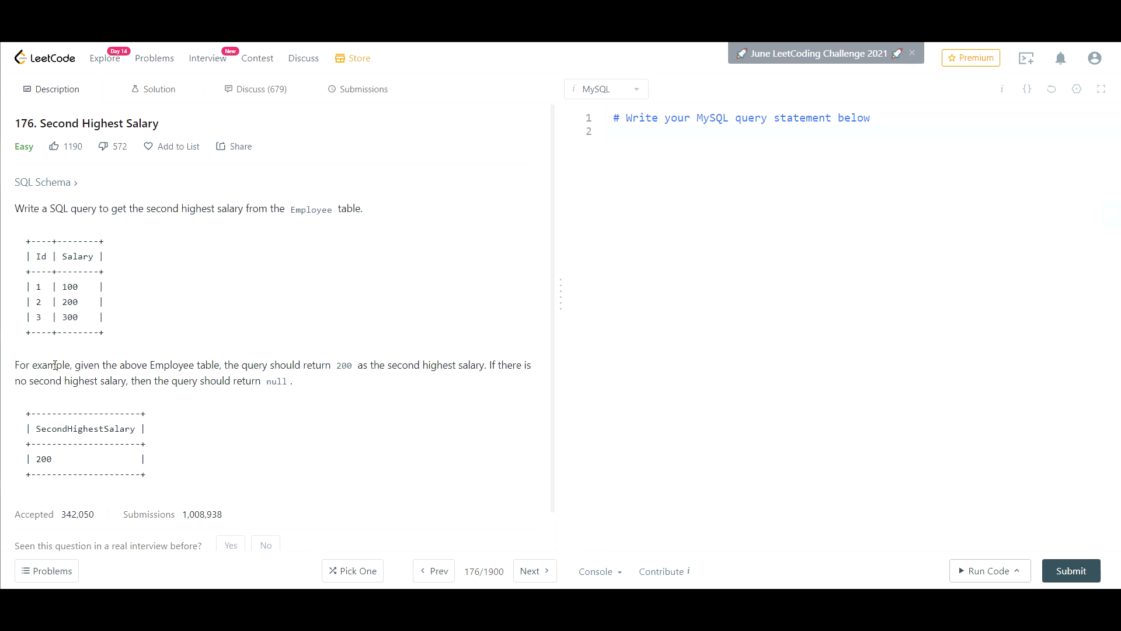
mouse_move(101, 313)
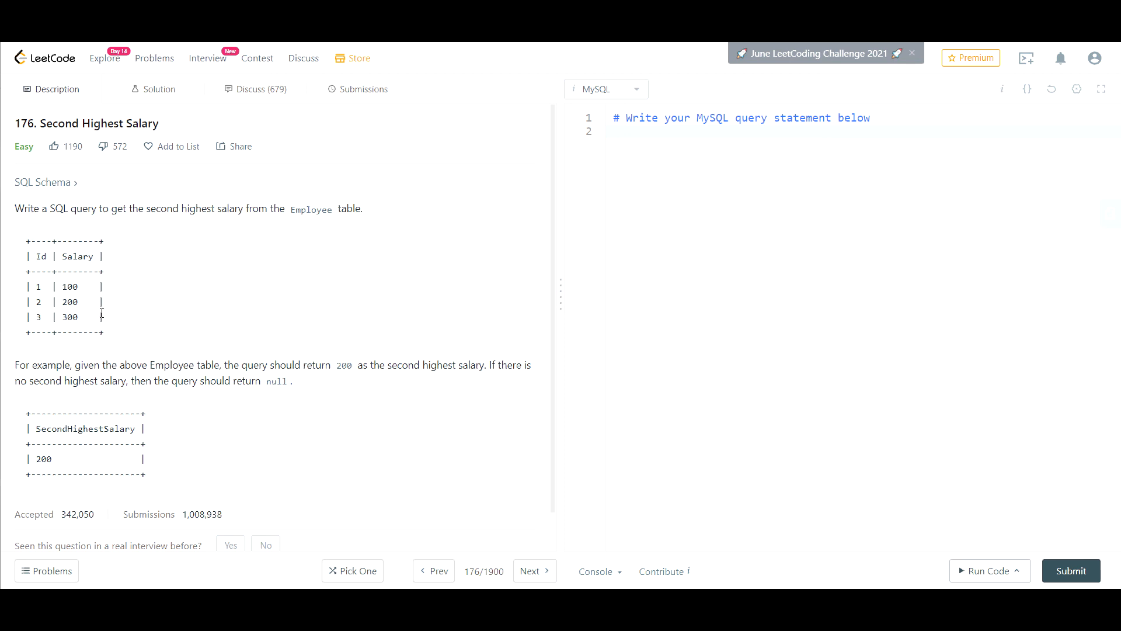
mouse_move(338, 373)
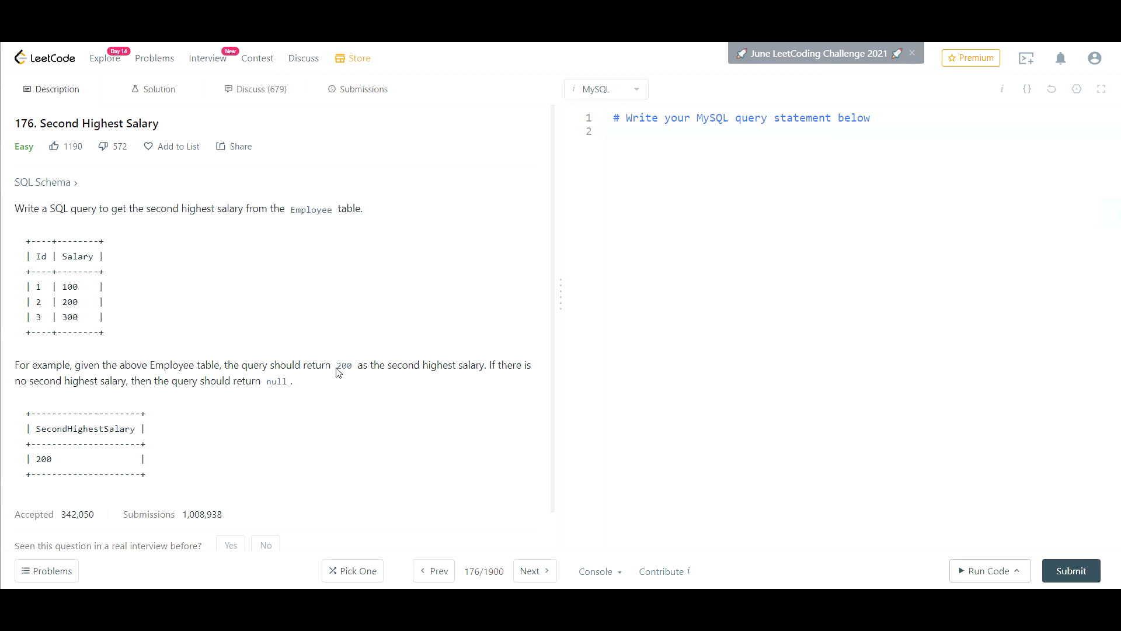
mouse_move(481, 375)
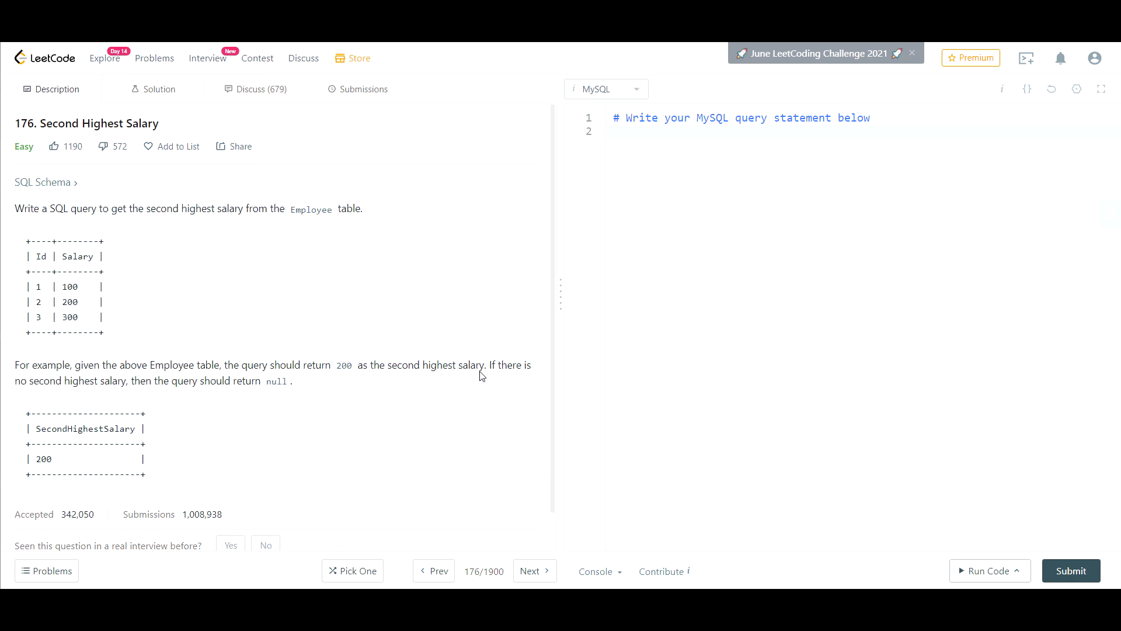
mouse_move(57, 377)
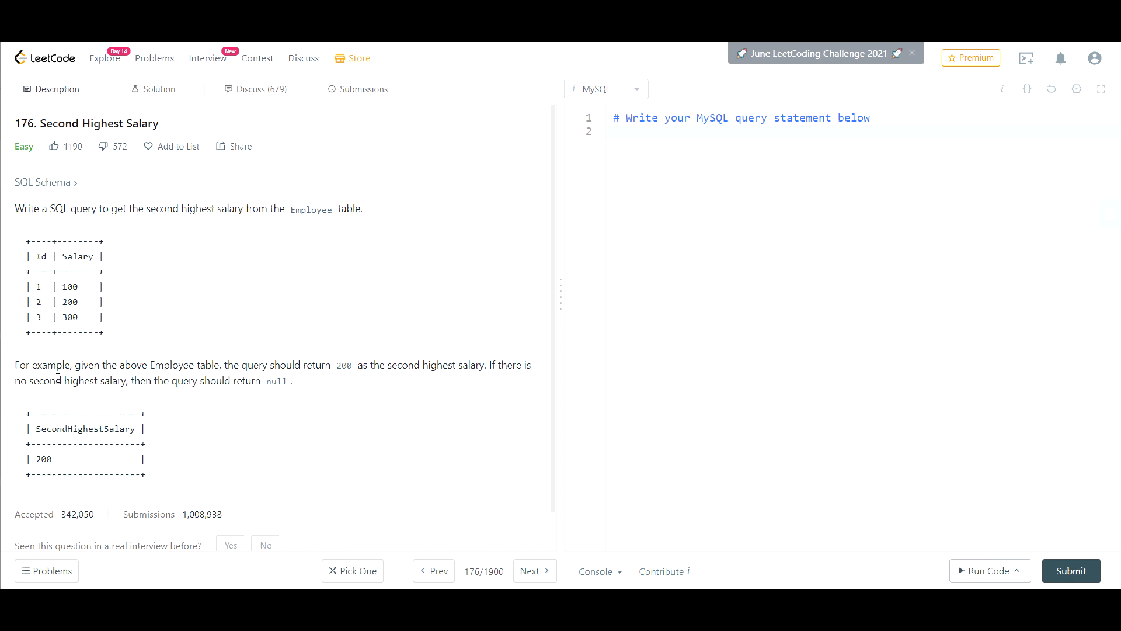
mouse_move(227, 381)
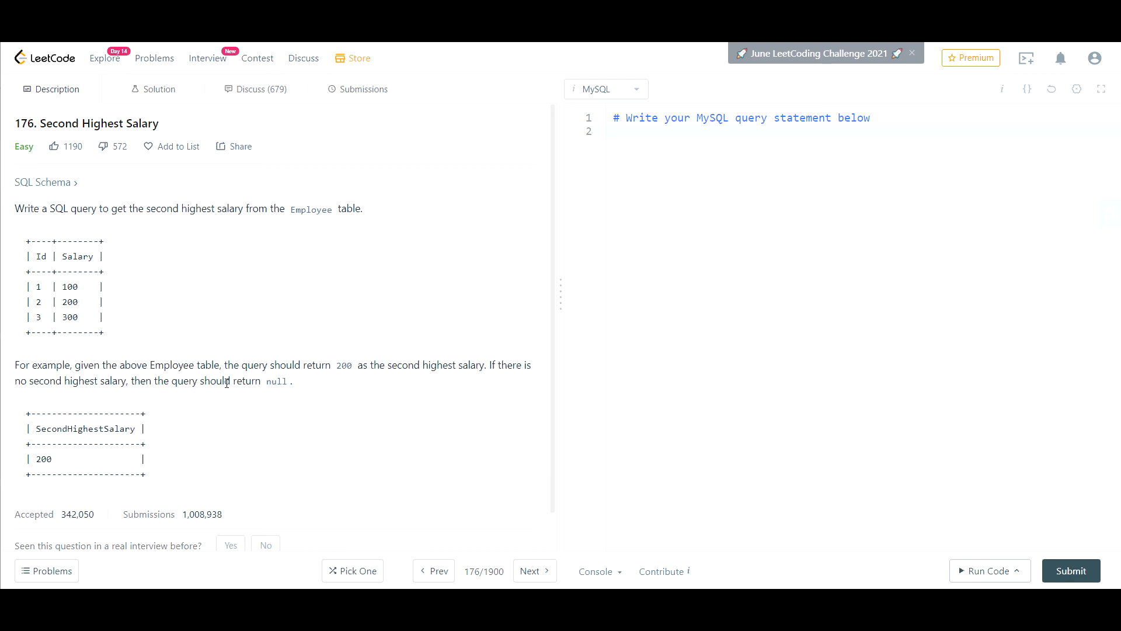
mouse_move(319, 335)
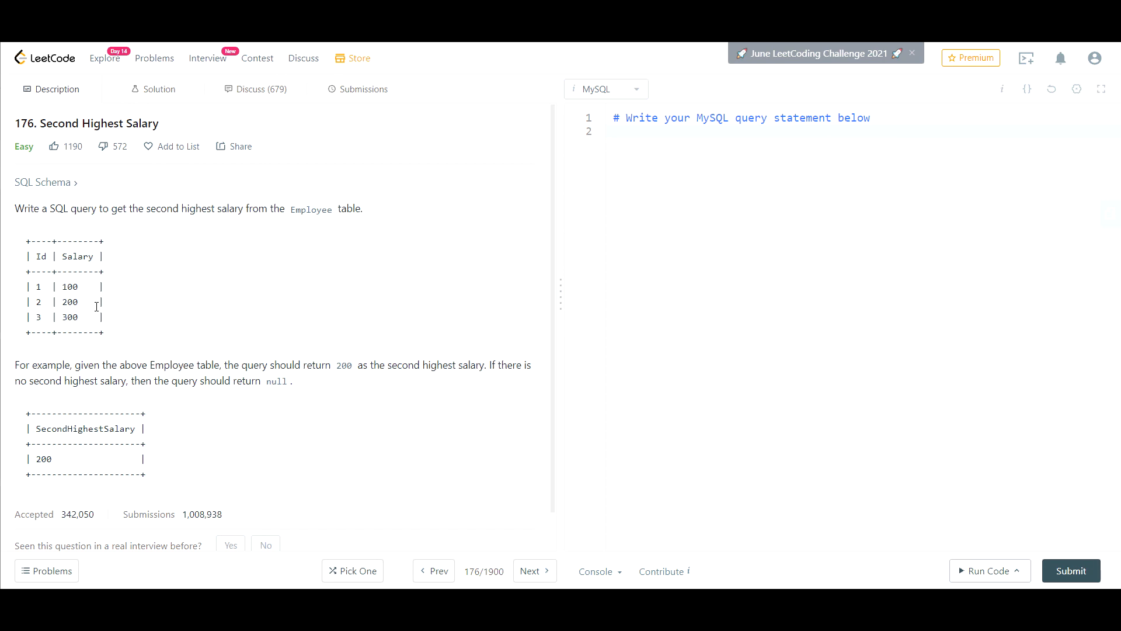
mouse_move(78, 316)
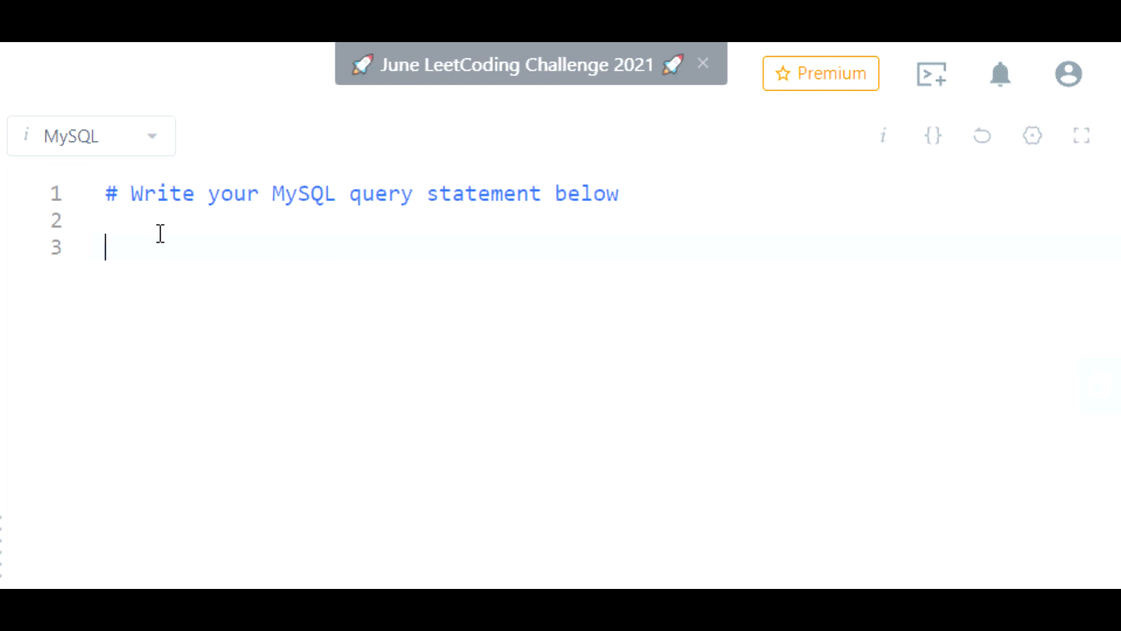
Step: Write 'select max(salary) from Employee' on line 3 and move to the empty line above it
text(select)
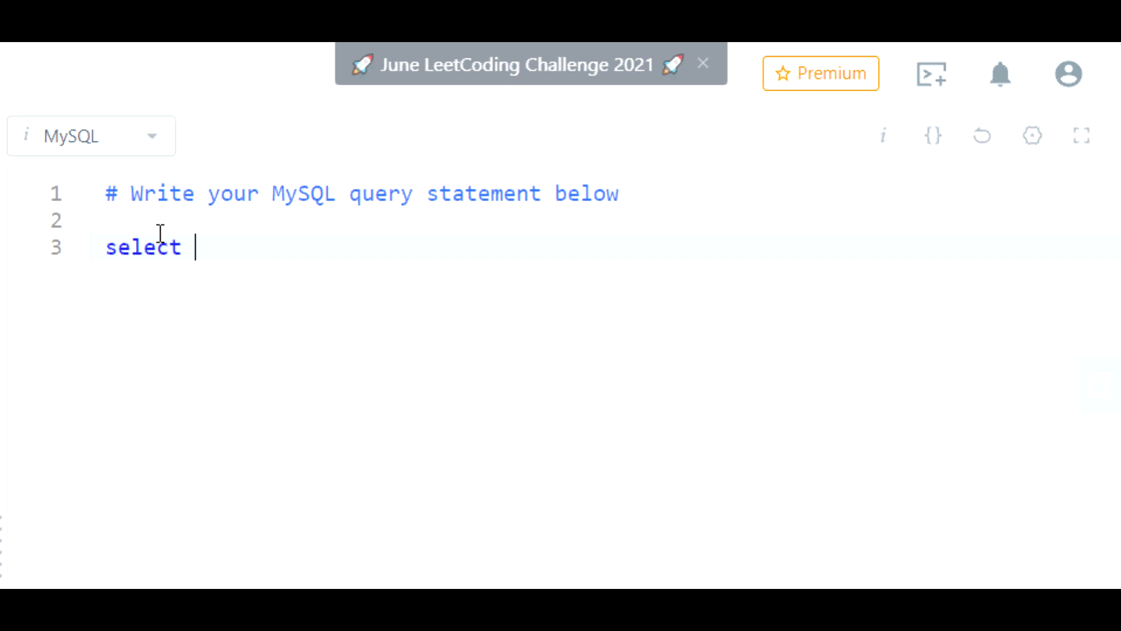
text(max(salar)
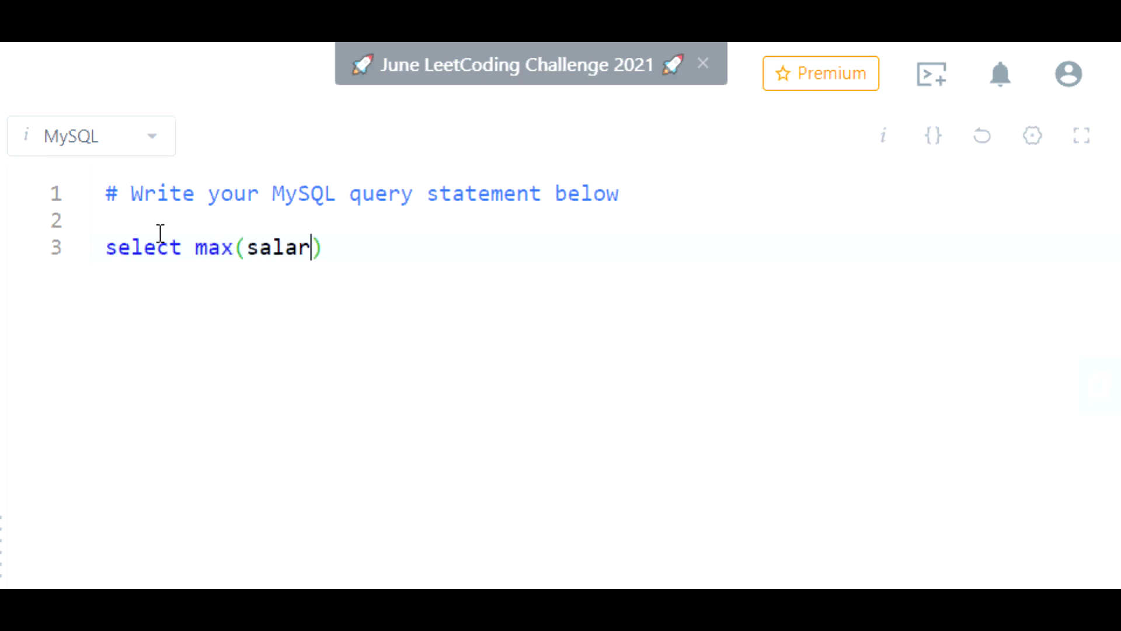
text(y) from)
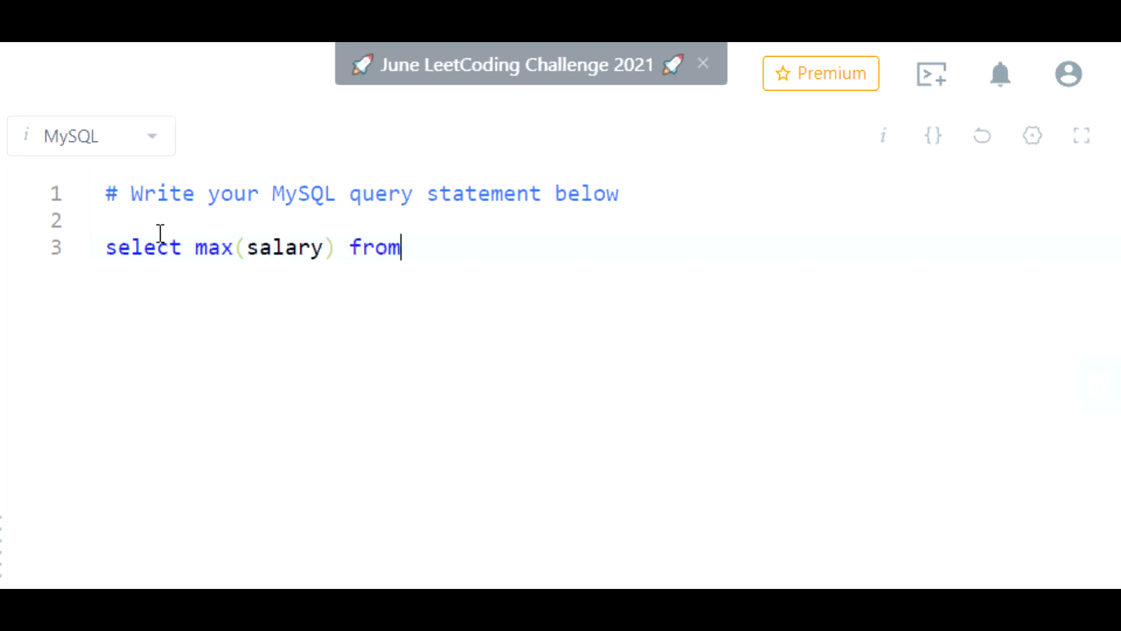
text(Employee)
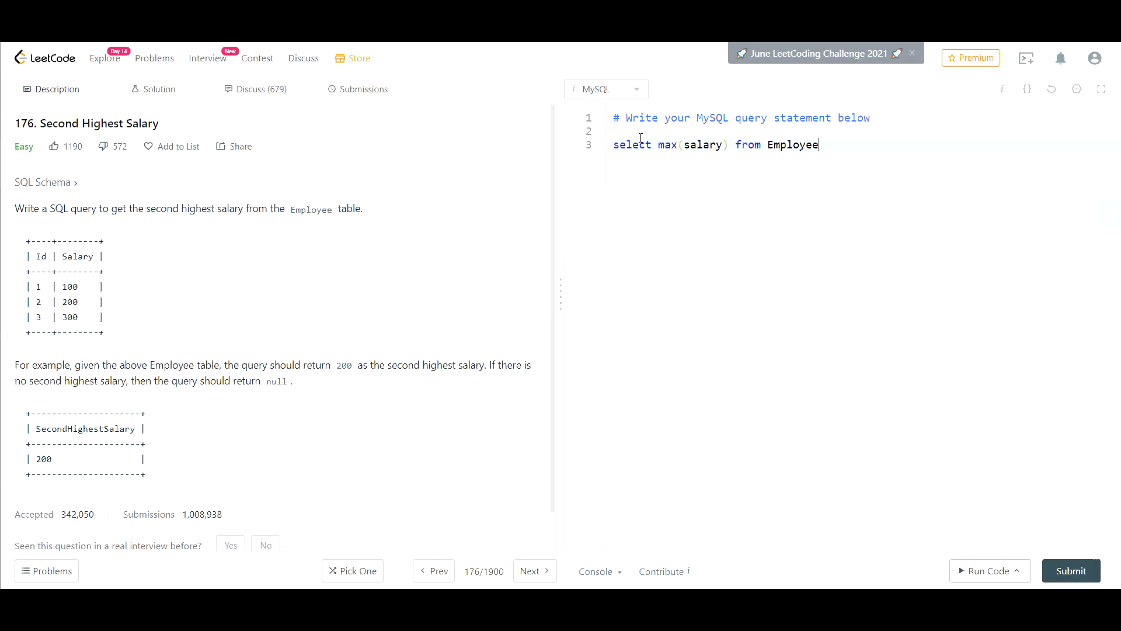
mouse_move(69, 317)
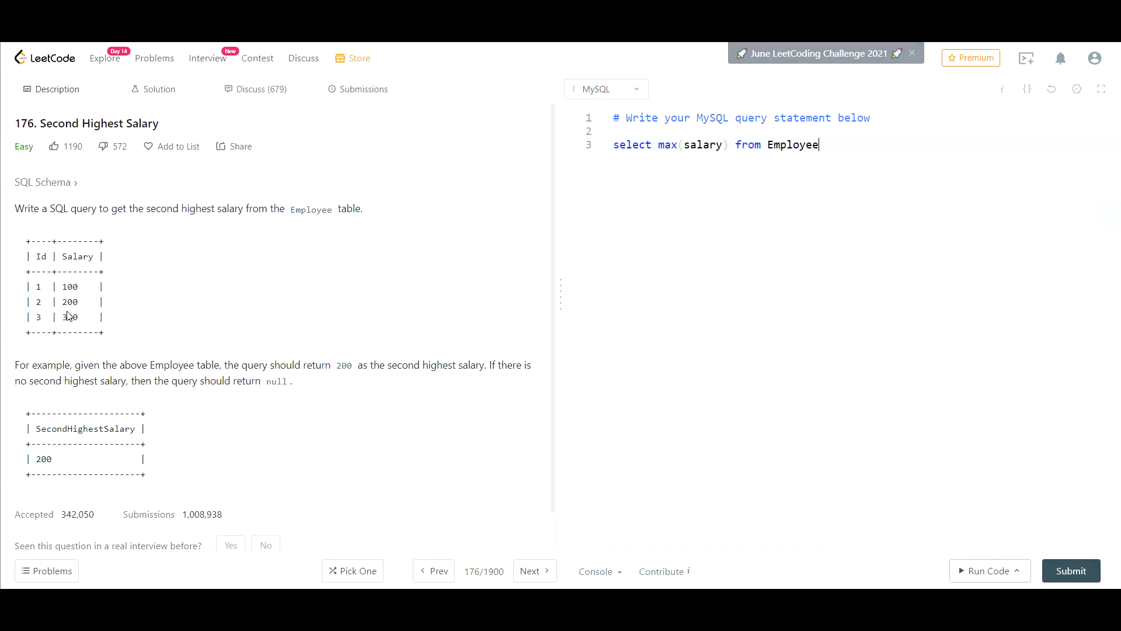
double_click(69, 316)
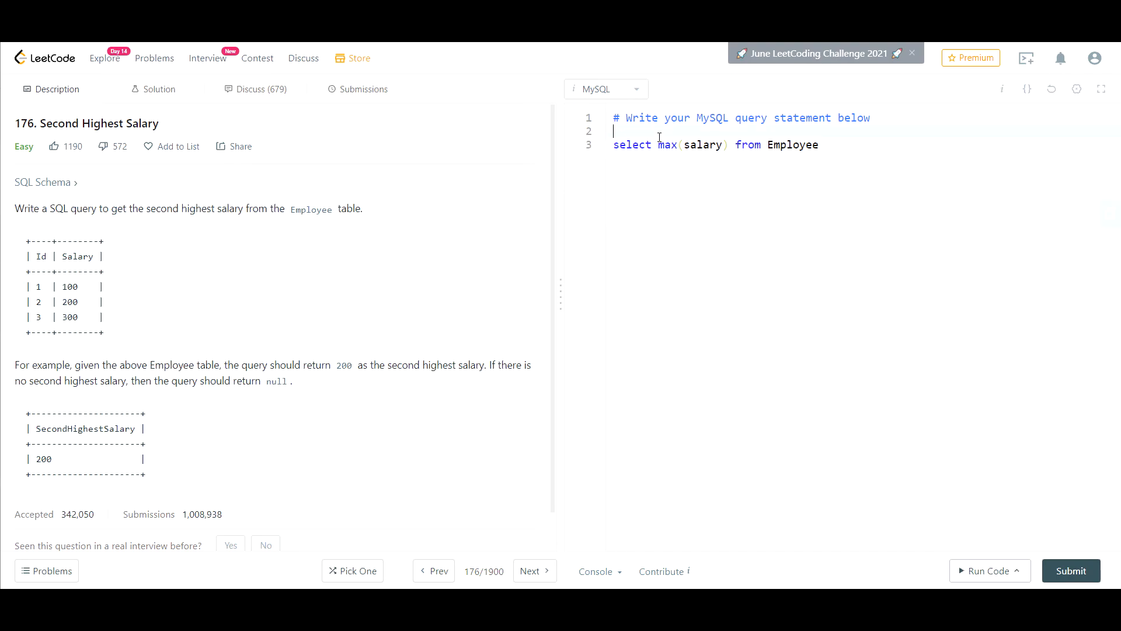
Step: Add an outer 'select max(salary) from Employee' line above the existing query
key(Return)
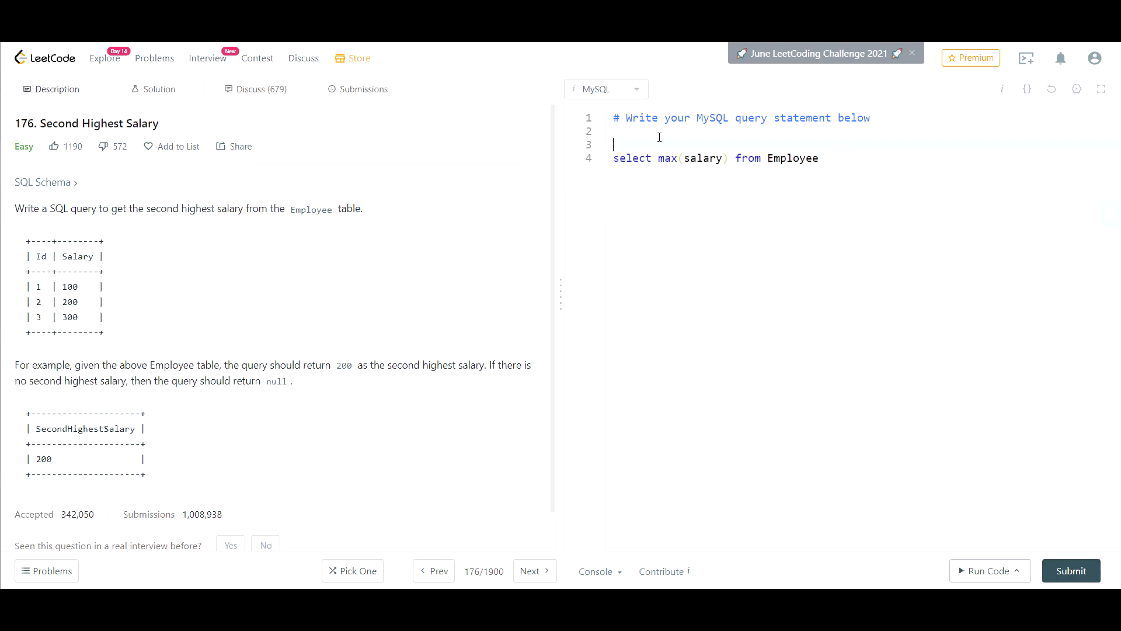
click(833, 155)
text(sele)
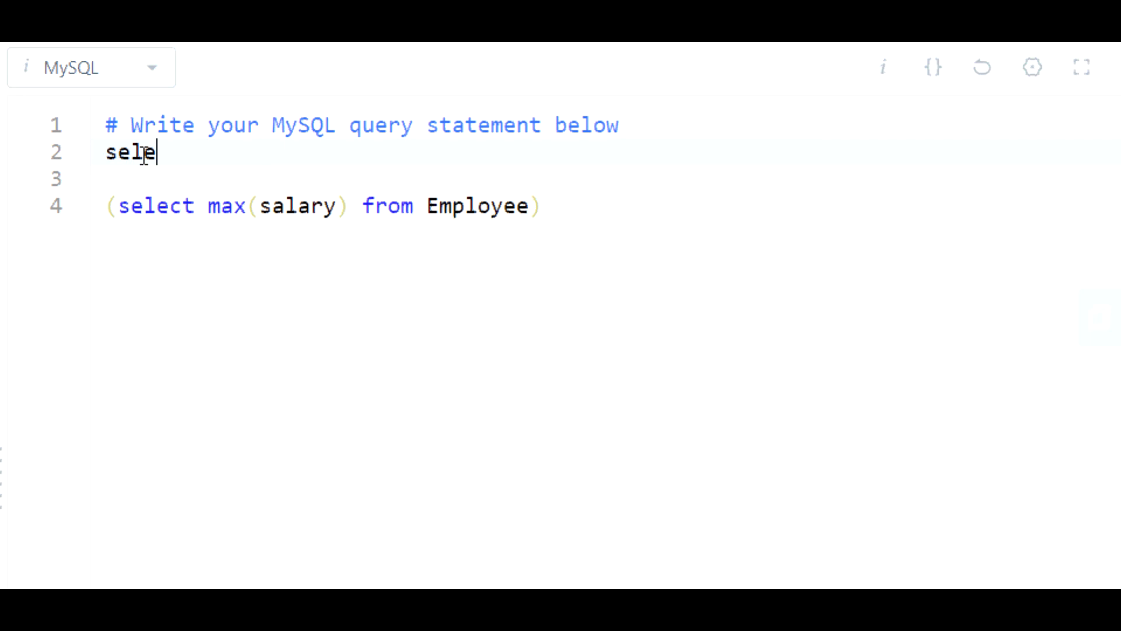
text(ct max(salary)
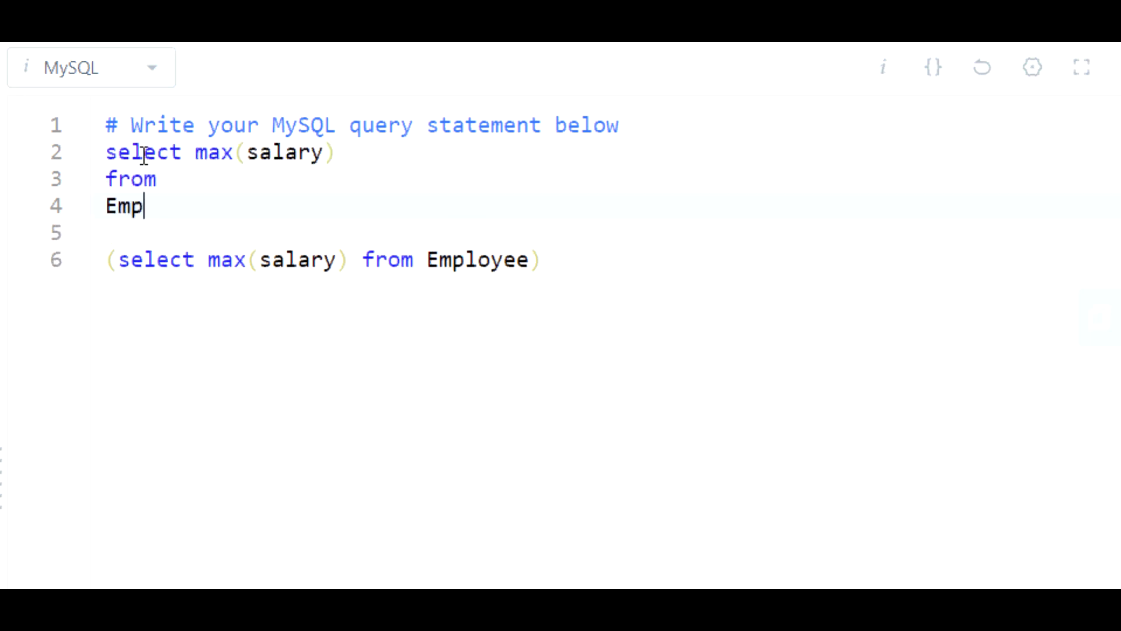
text(loyee)
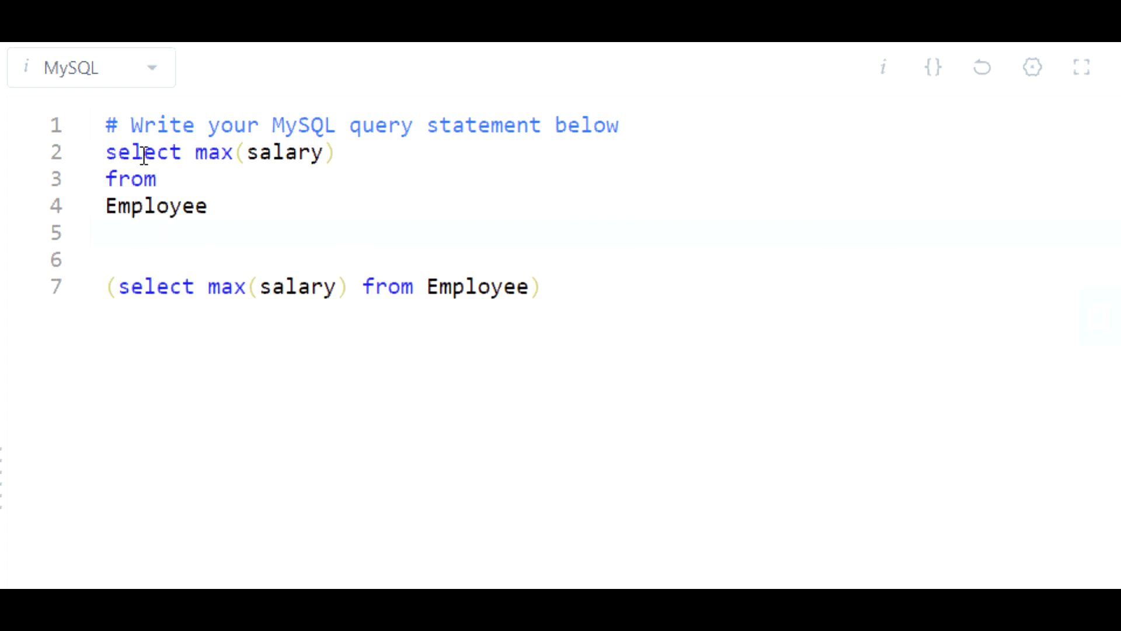
Step: Add 'where salary not in' and pull the max-salary subquery up onto that line
text(where)
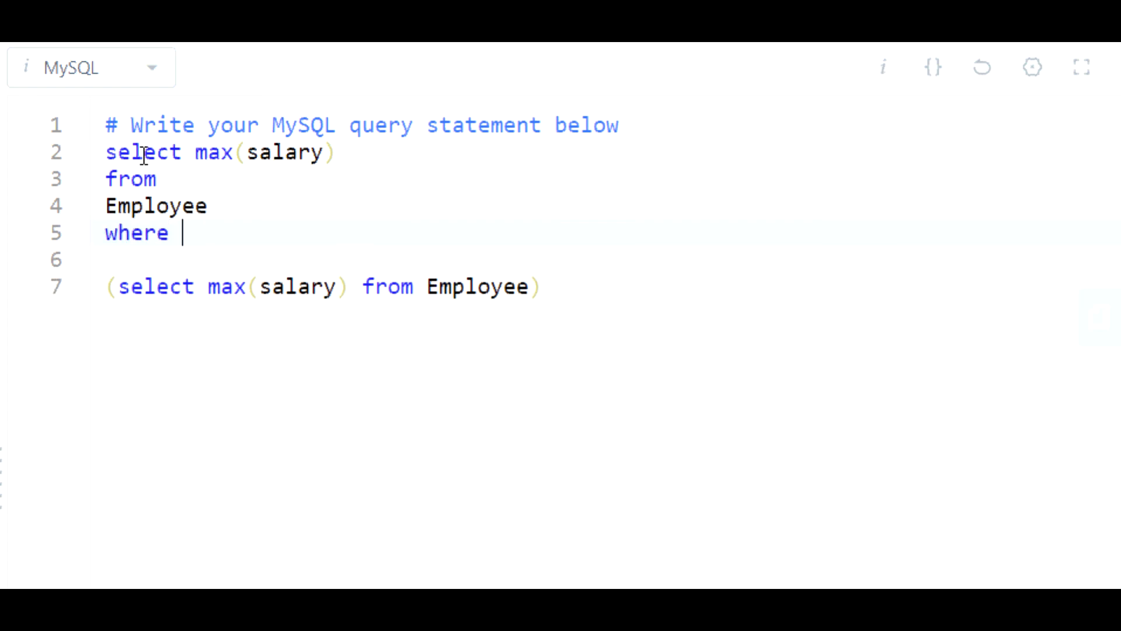
text(salary n)
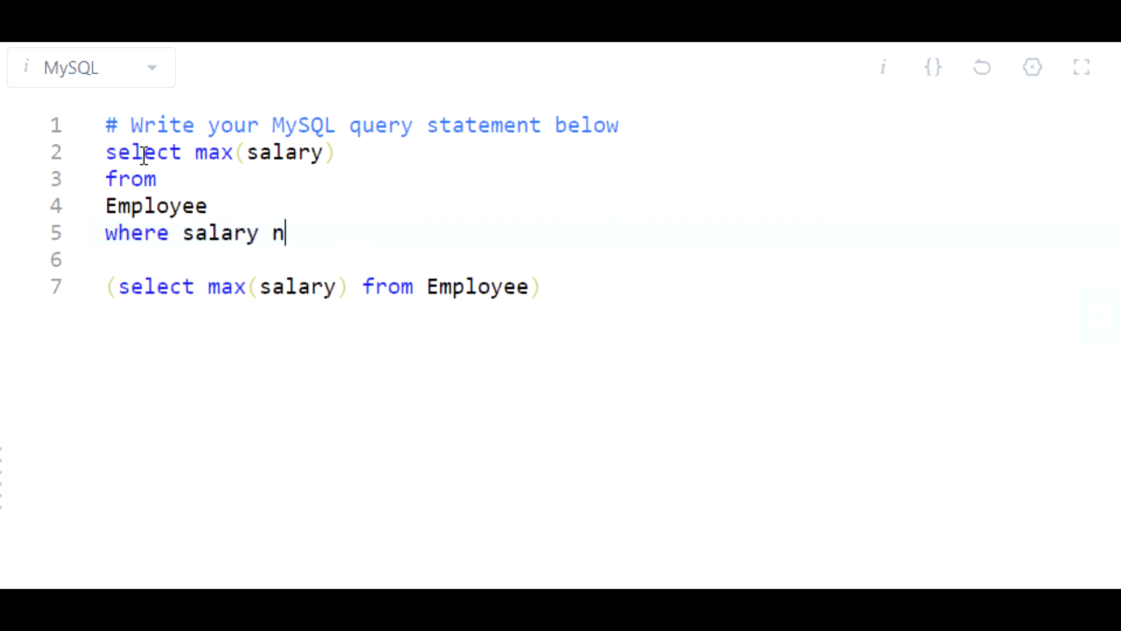
text(ot in)
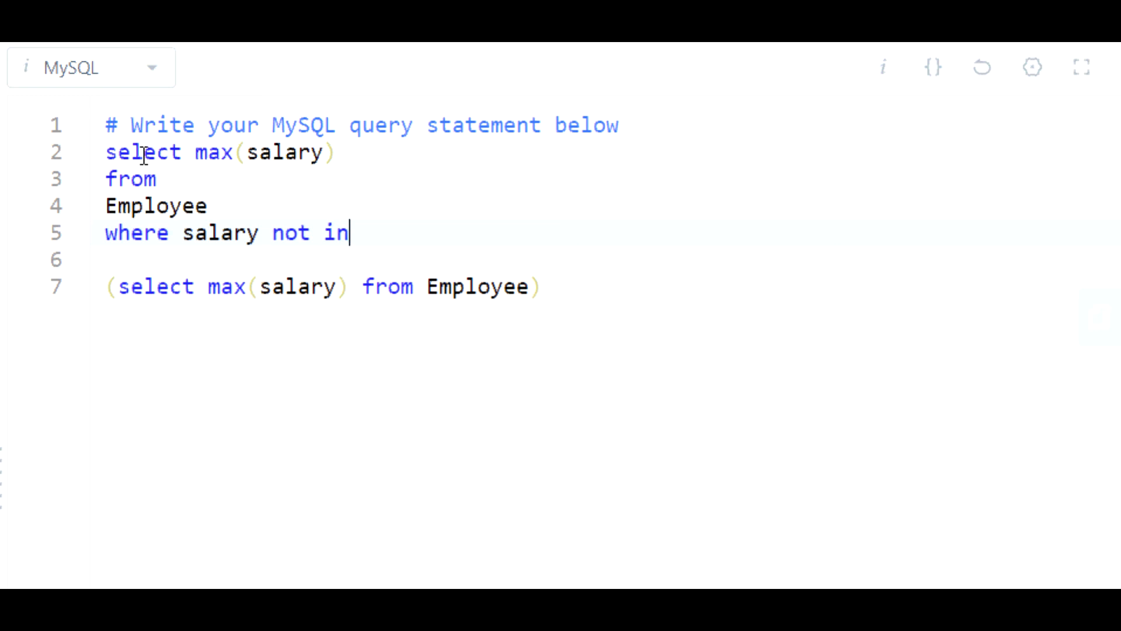
key(Backspace)
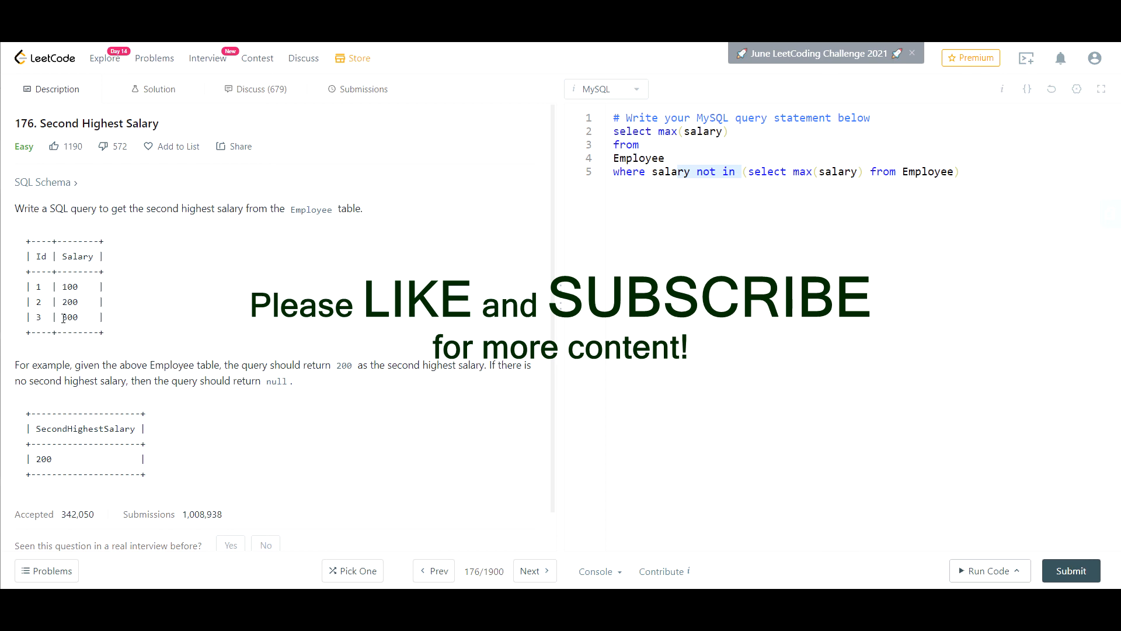
Step: Alias the outer max(salary) column as SecondHighestSalary
click(664, 158)
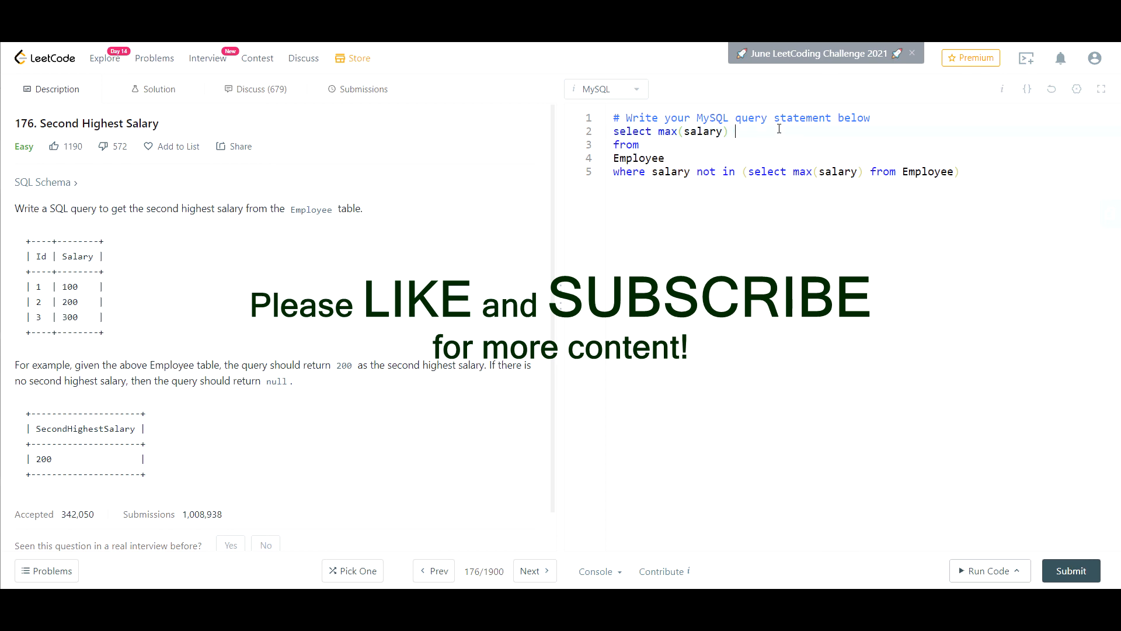
text(SecondHighest)
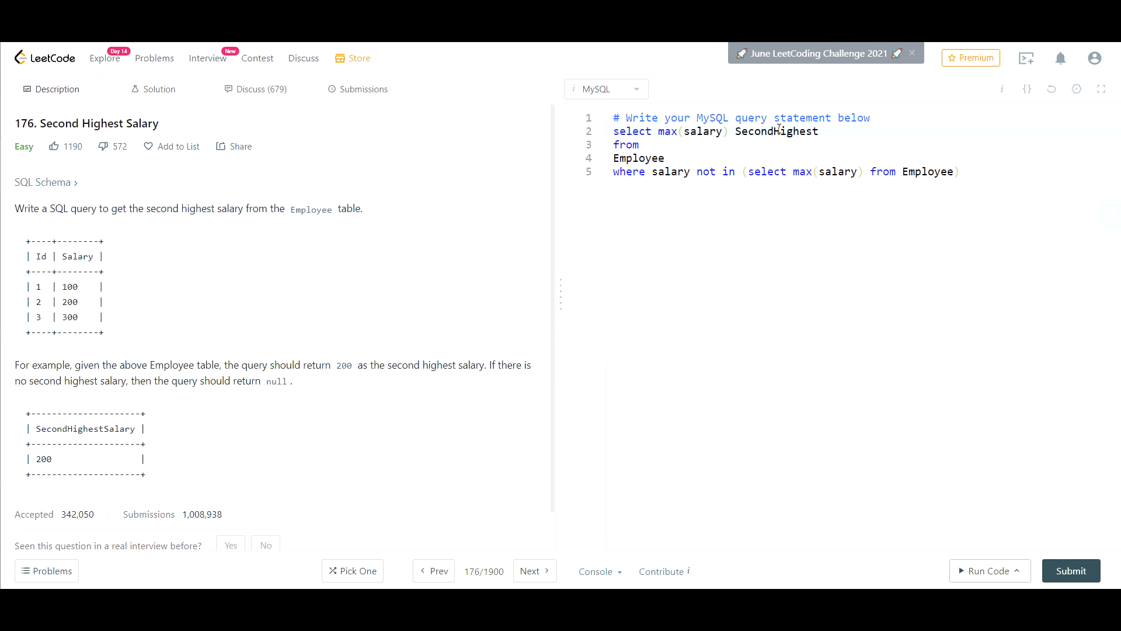
text(Salary)
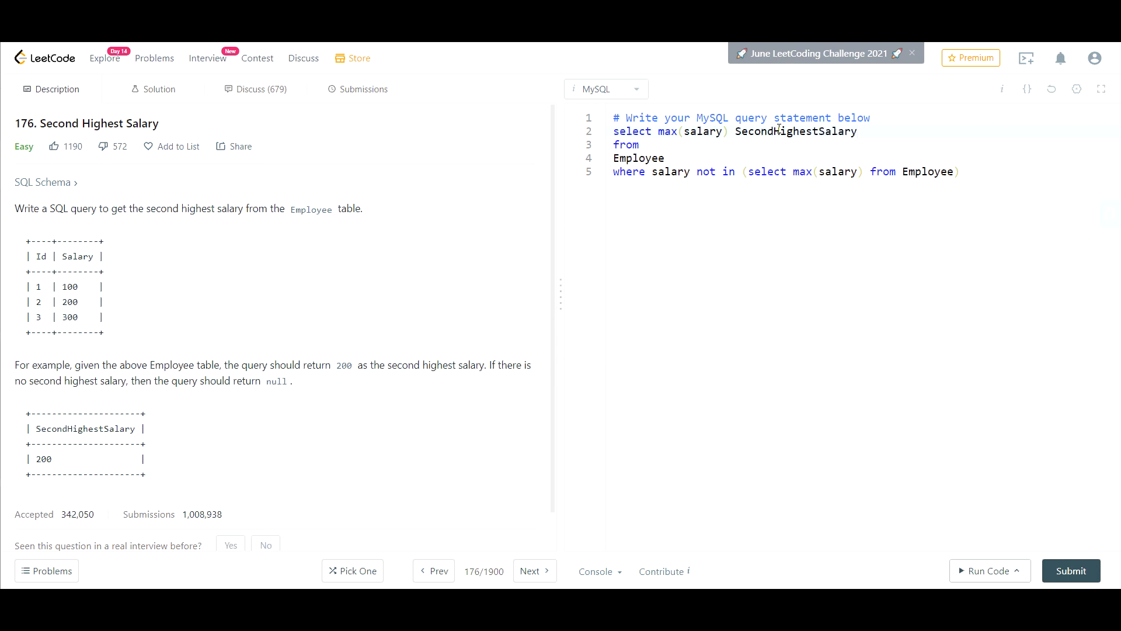
Step: End the statement with a semicolon and run the query on the example test case
double_click(69, 316)
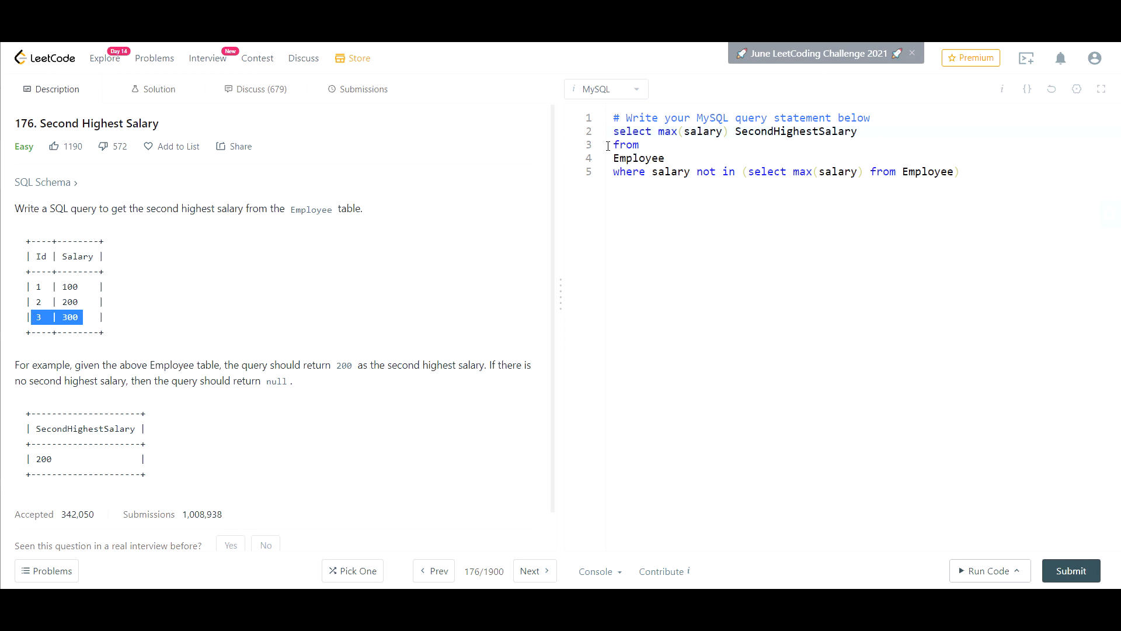
mouse_move(51, 333)
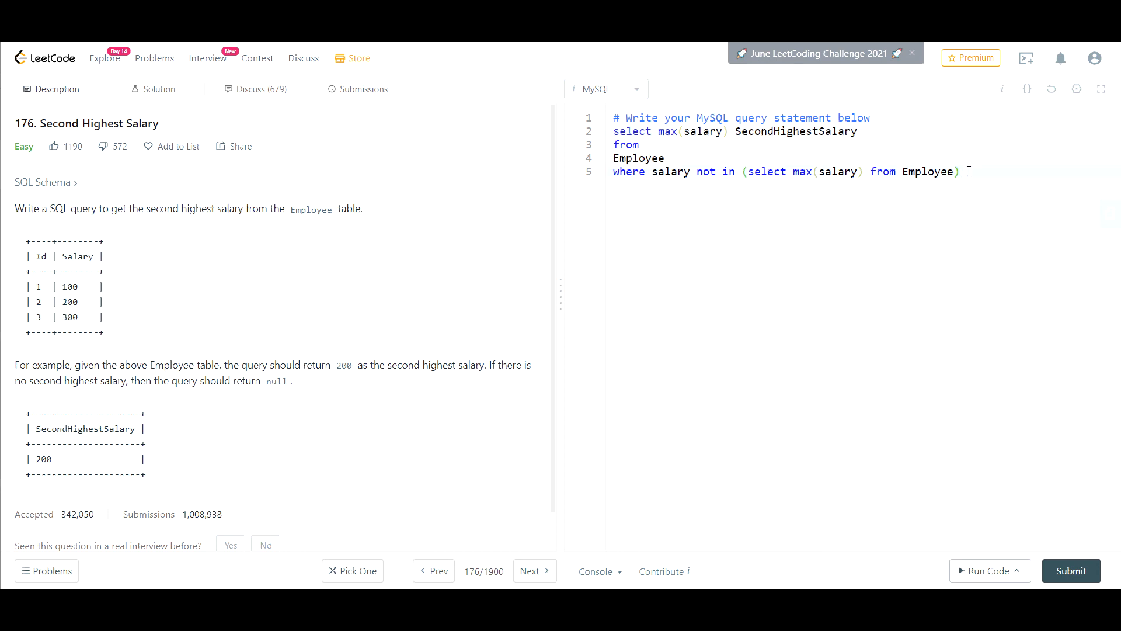
text(;)
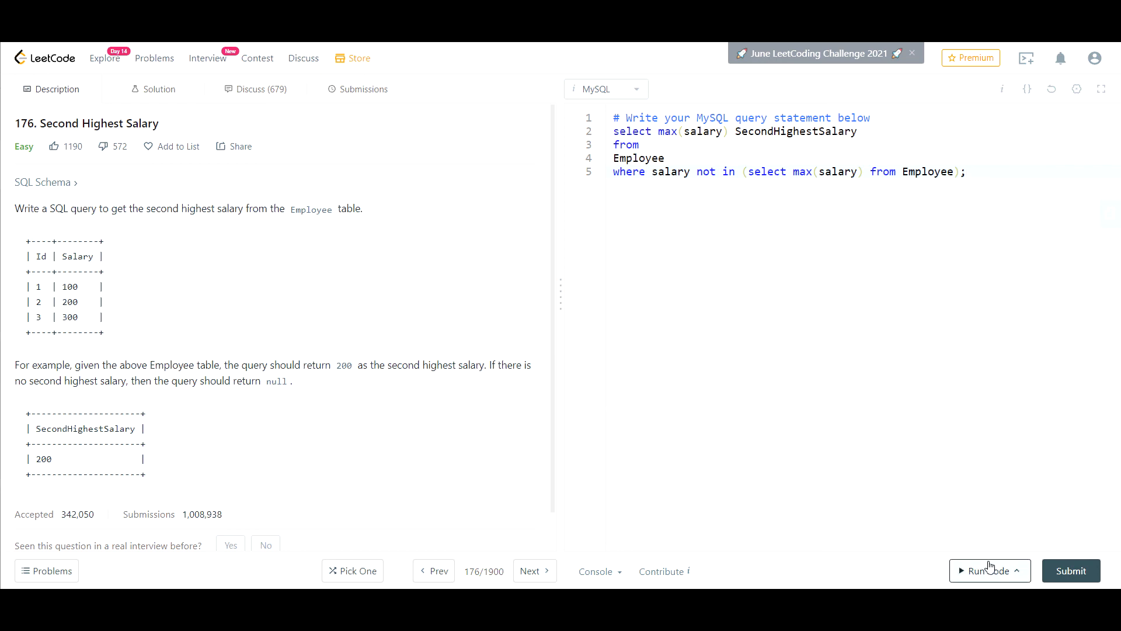
click(989, 571)
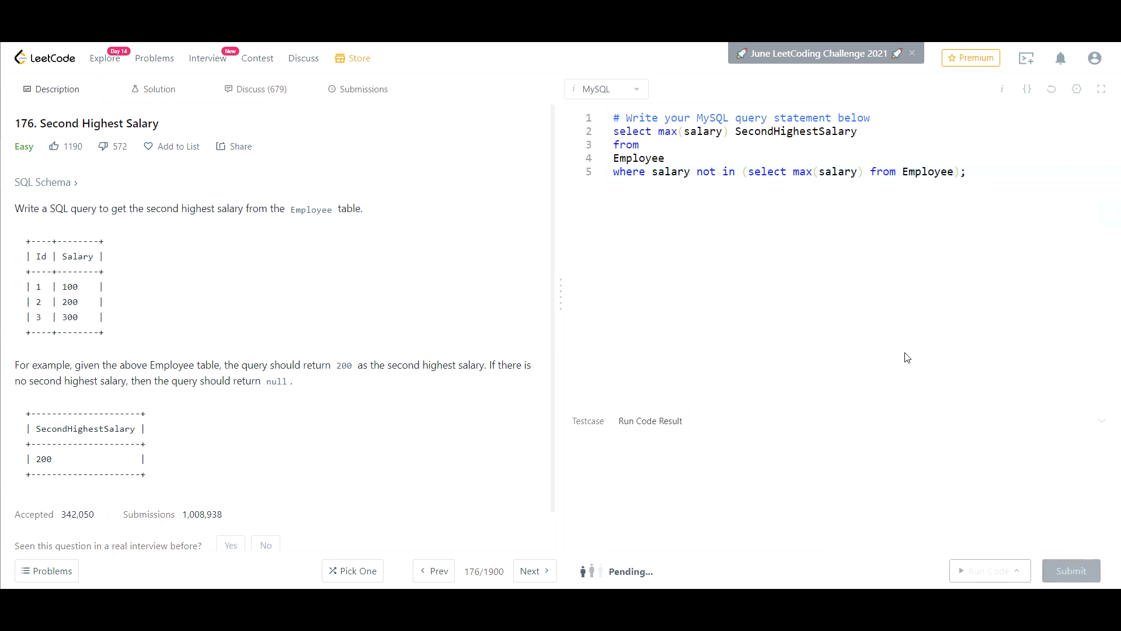
Step: After the test run returns Accepted with output 200, submit the solution and get Success
click(989, 571)
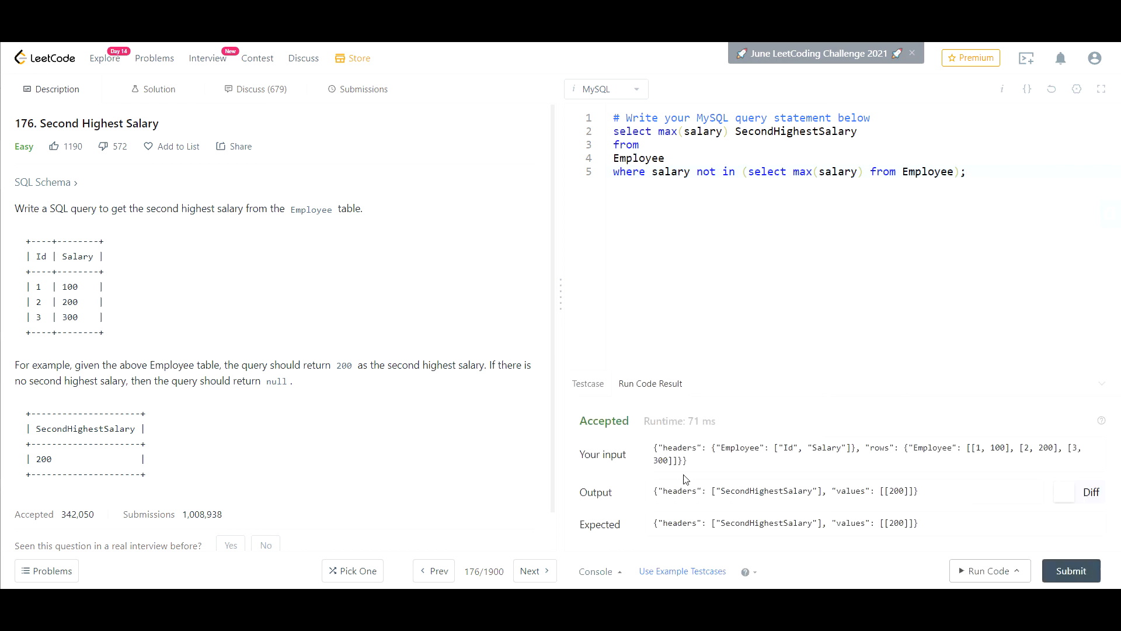
click(1071, 570)
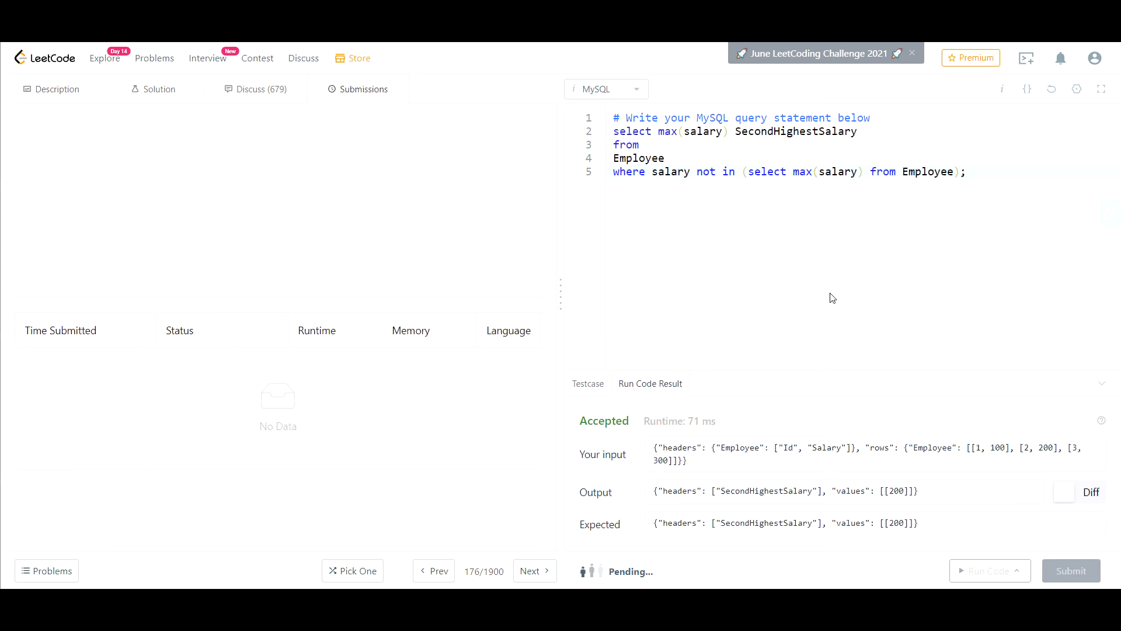
click(1070, 570)
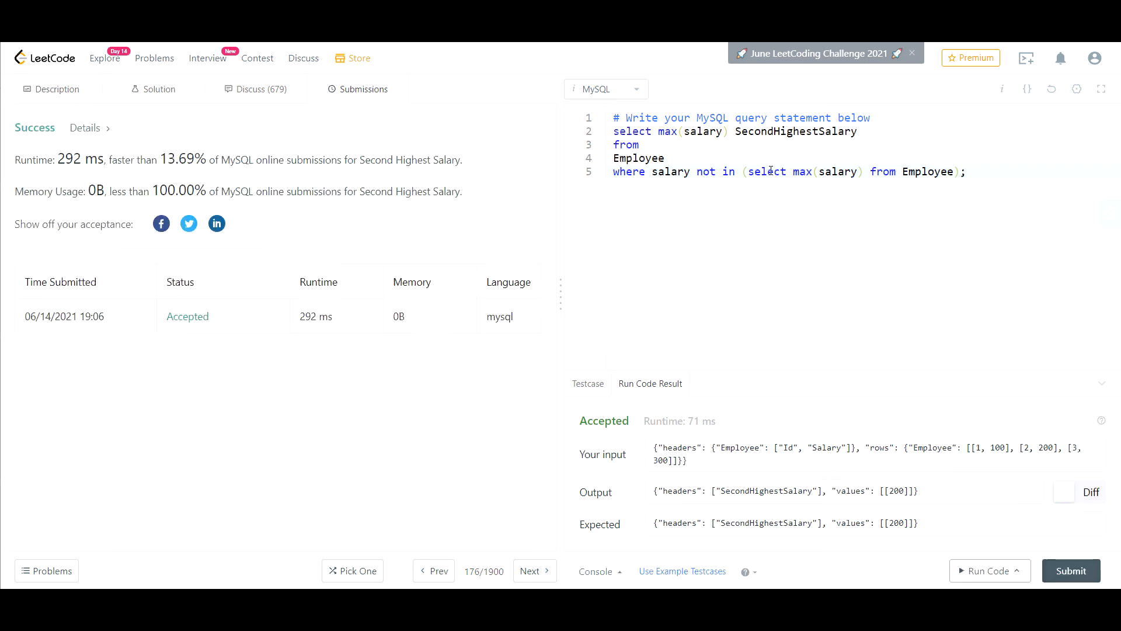